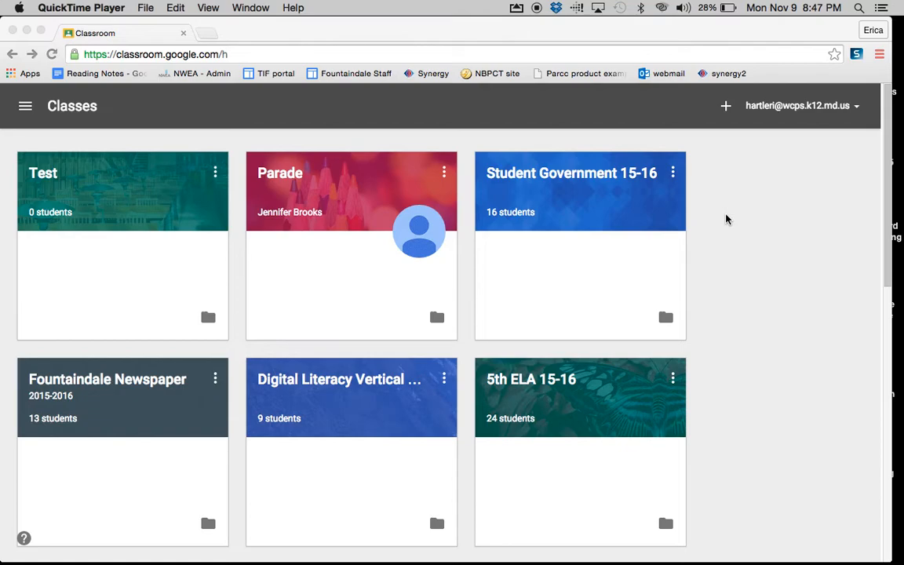
pyautogui.moveTo(266, 195)
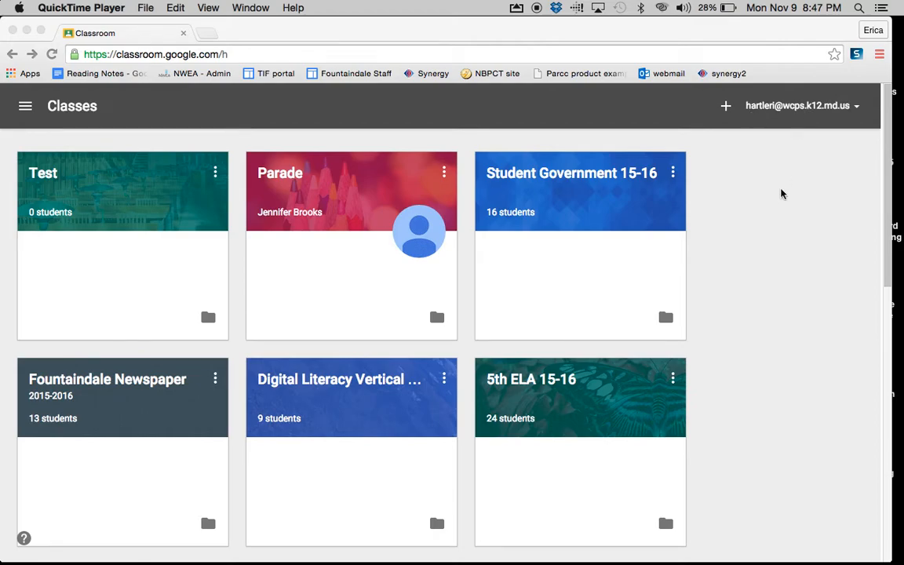
pyautogui.moveTo(779, 226)
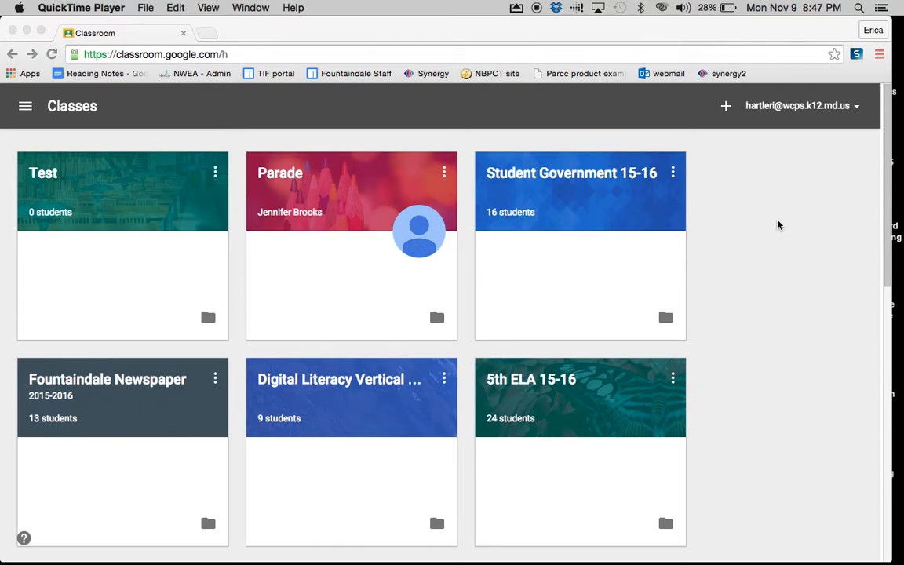
# Step: Enter the Test class stream and expand the + menu of new-post choices
pyautogui.scroll(-3)
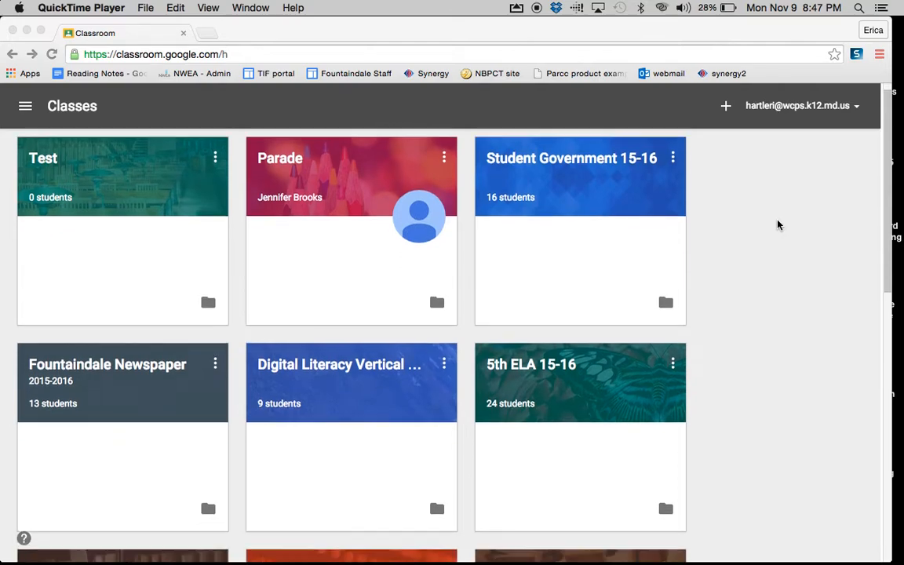
pyautogui.scroll(-3)
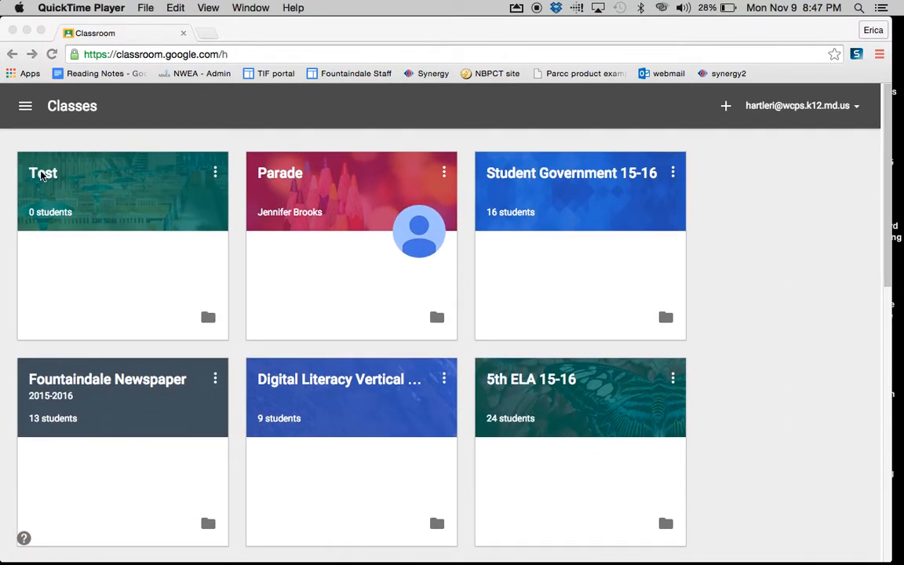
pyautogui.click(44, 172)
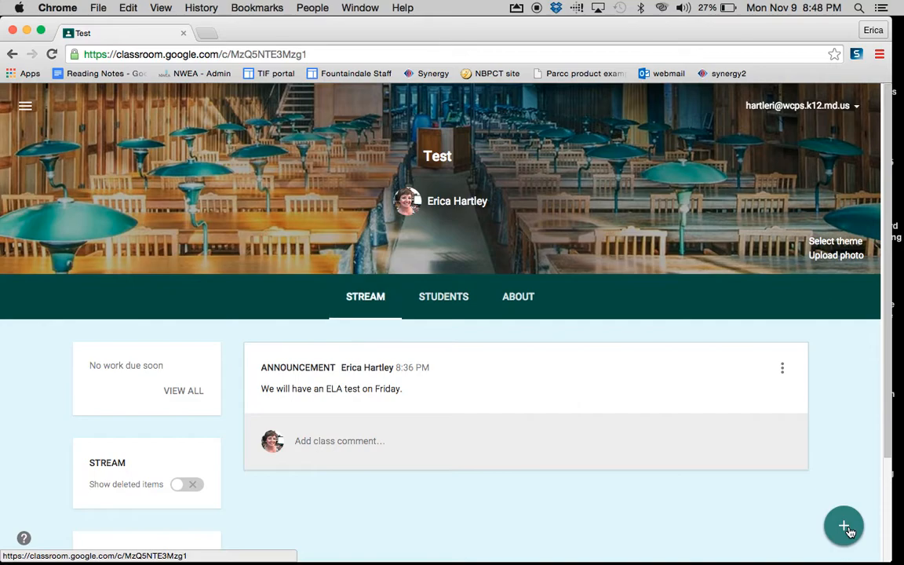
pyautogui.click(845, 526)
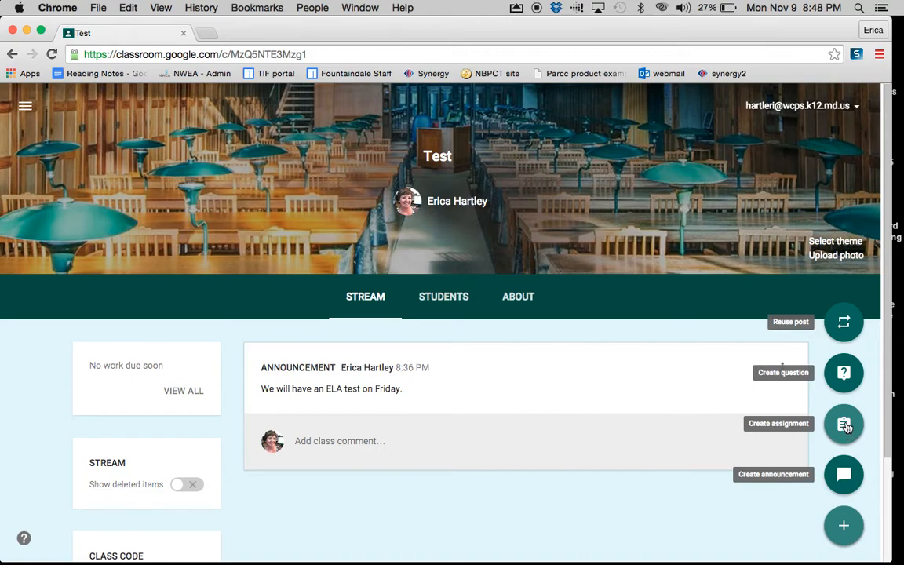
pyautogui.moveTo(844, 321)
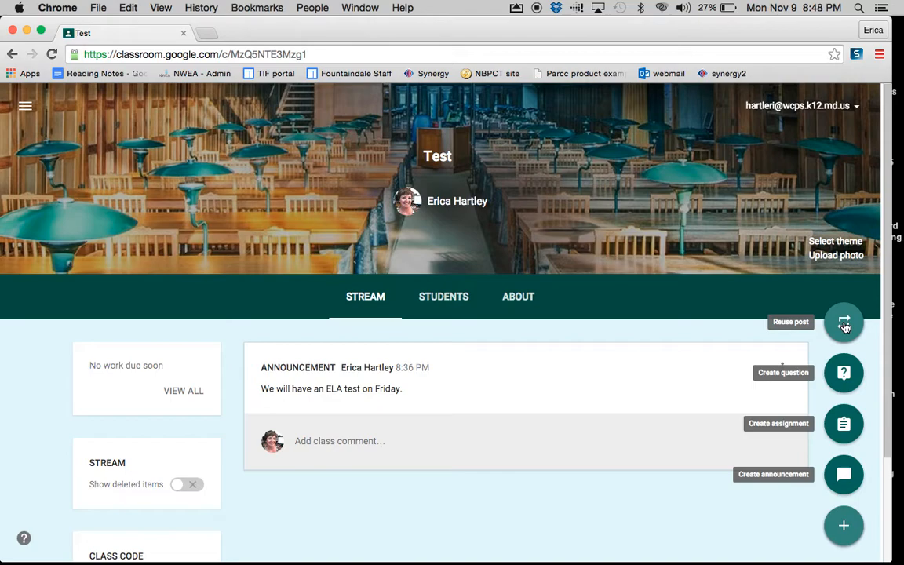
pyautogui.moveTo(845, 424)
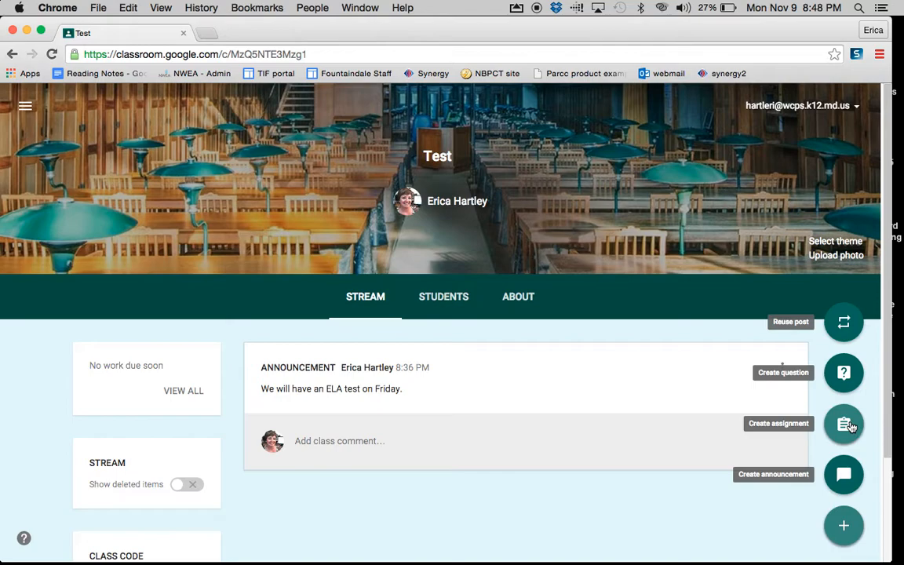
pyautogui.moveTo(845, 474)
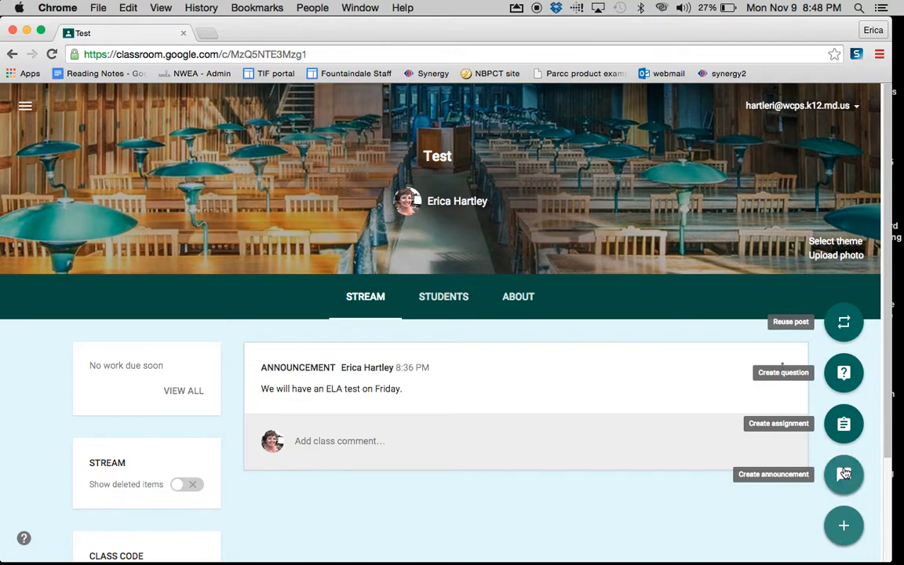
# Step: Start a new announcement reading 'Field trip Friday. Please dress for rainy weather.'
pyautogui.click(845, 474)
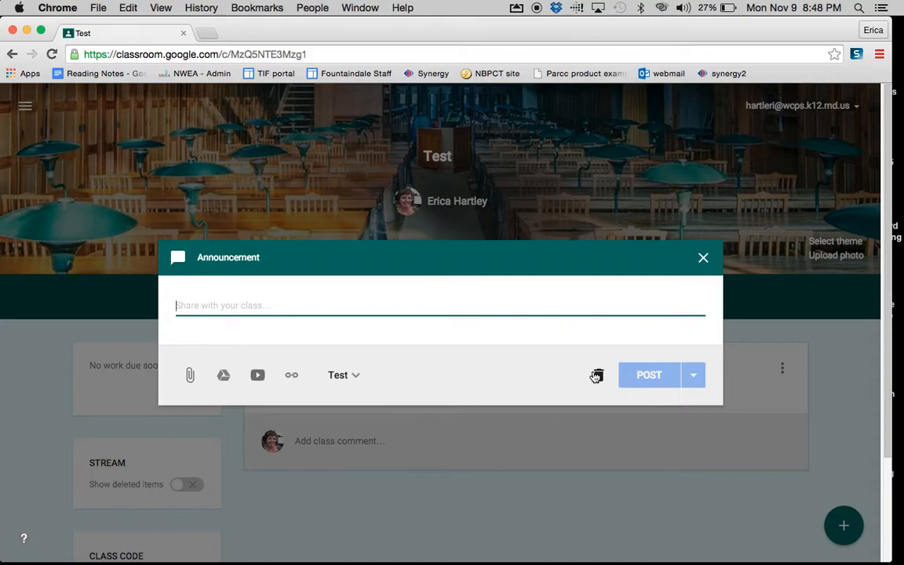
pyautogui.moveTo(597, 375)
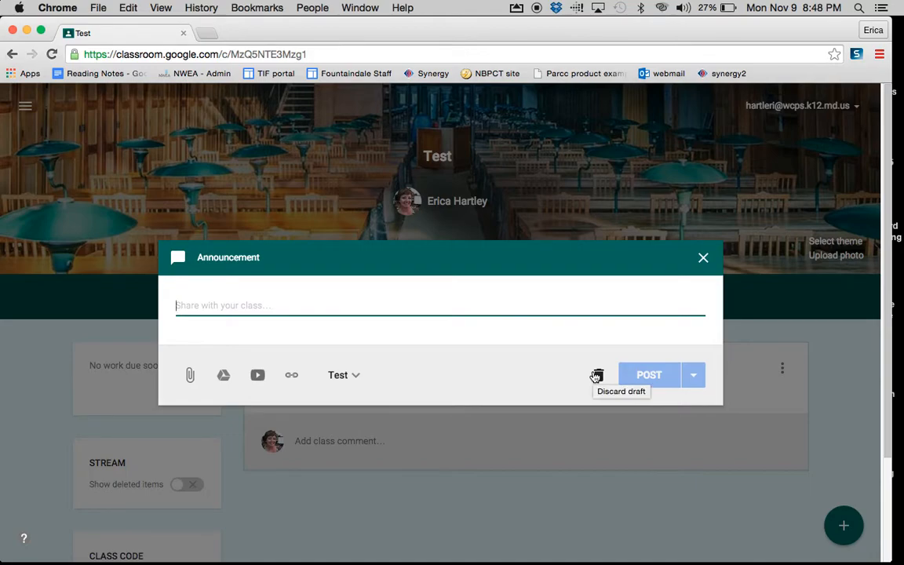
pyautogui.write('Field trip Friday. Please dress')
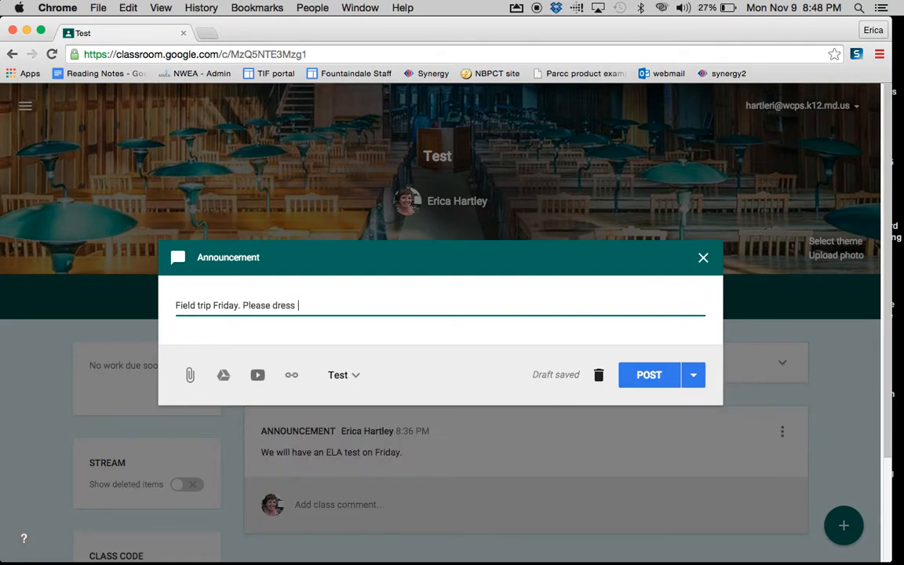
pyautogui.write('for weath')
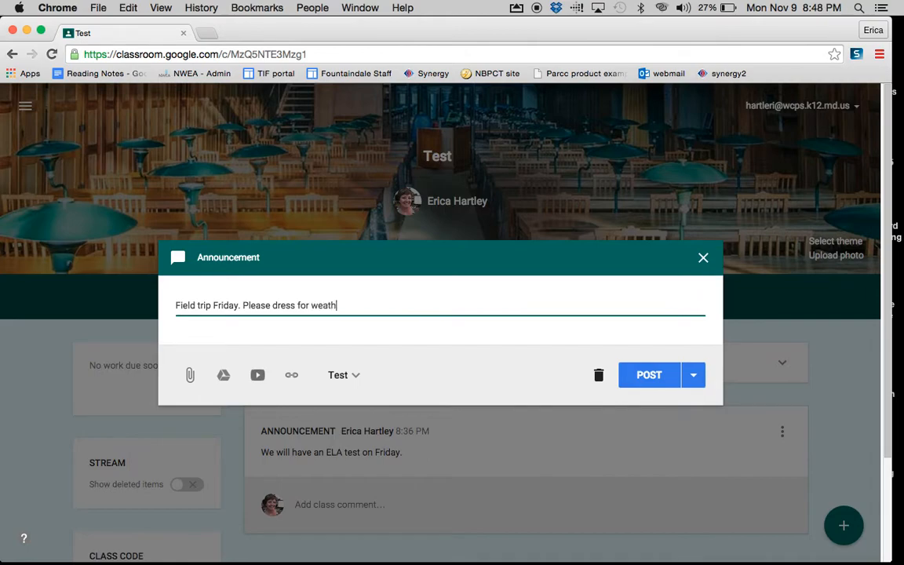
pyautogui.write('rainy')
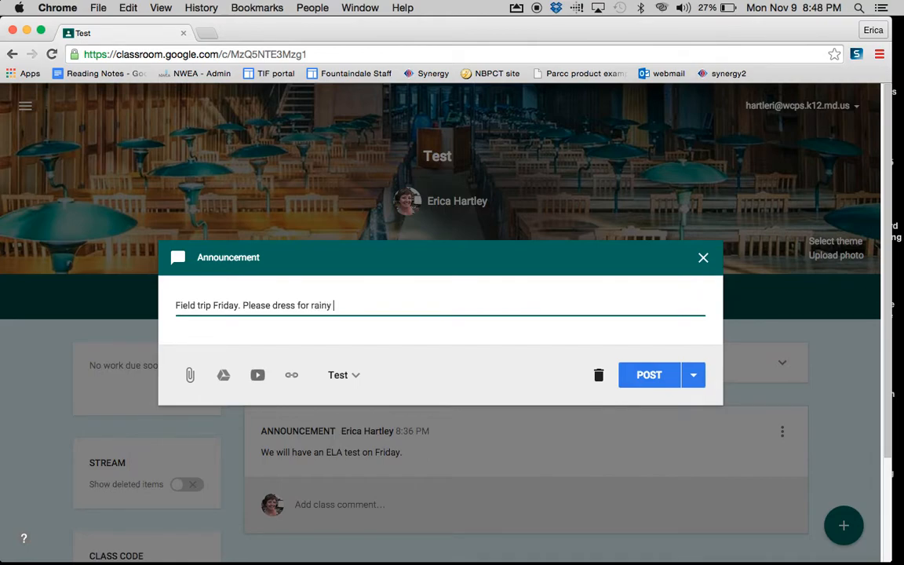
pyautogui.write('weather.')
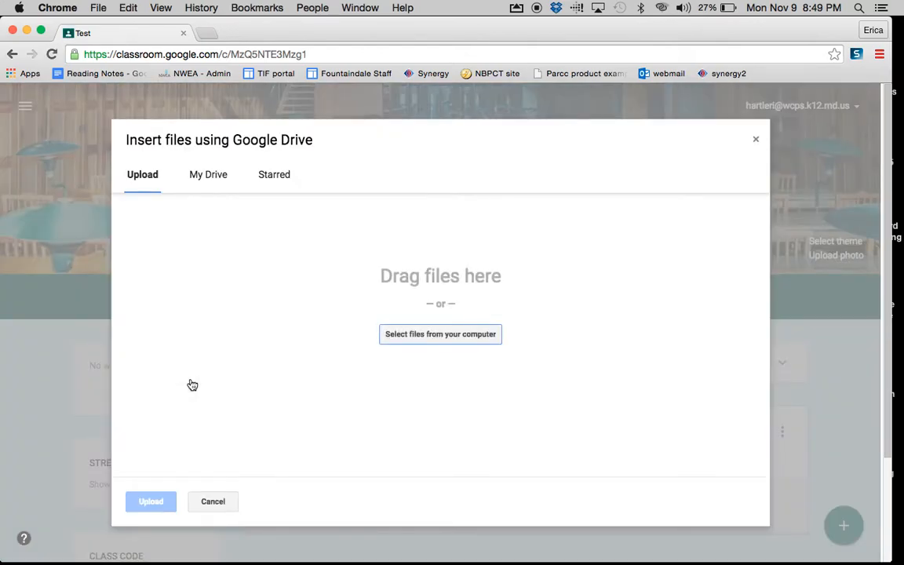
pyautogui.moveTo(214, 505)
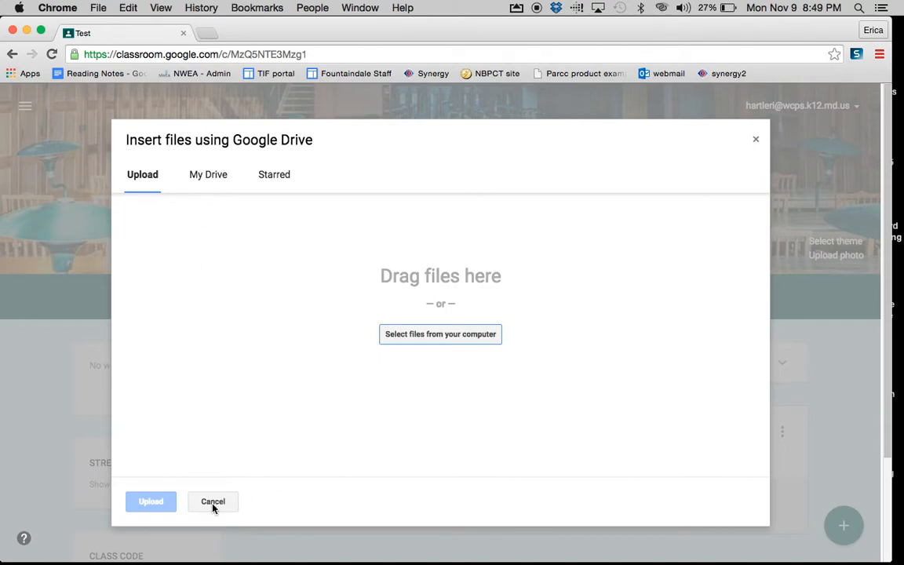
pyautogui.click(213, 503)
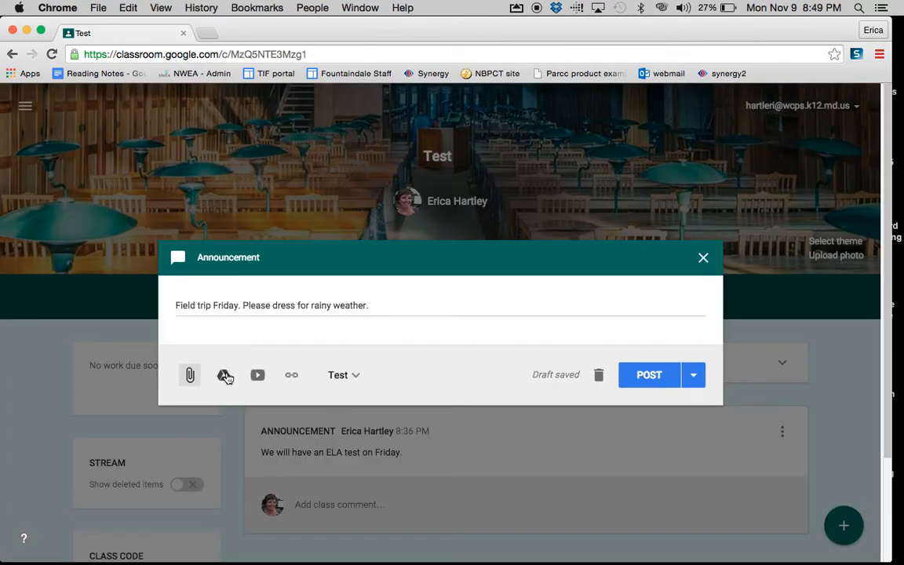
pyautogui.moveTo(227, 373)
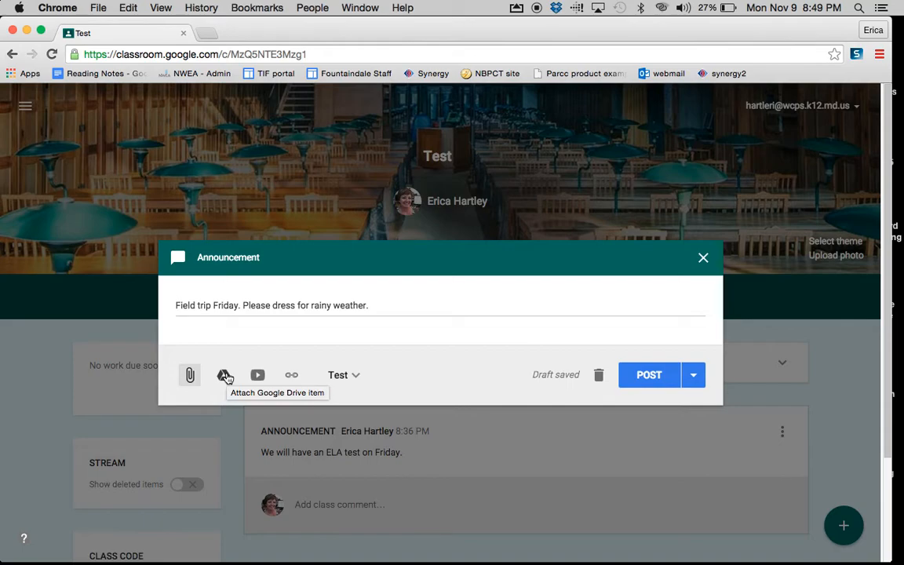
pyautogui.click(226, 374)
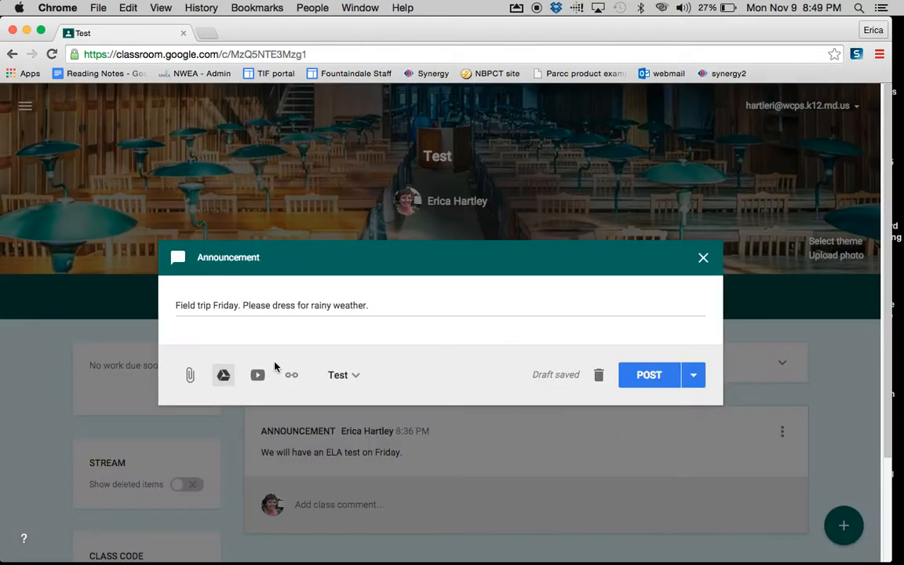
pyautogui.click(257, 374)
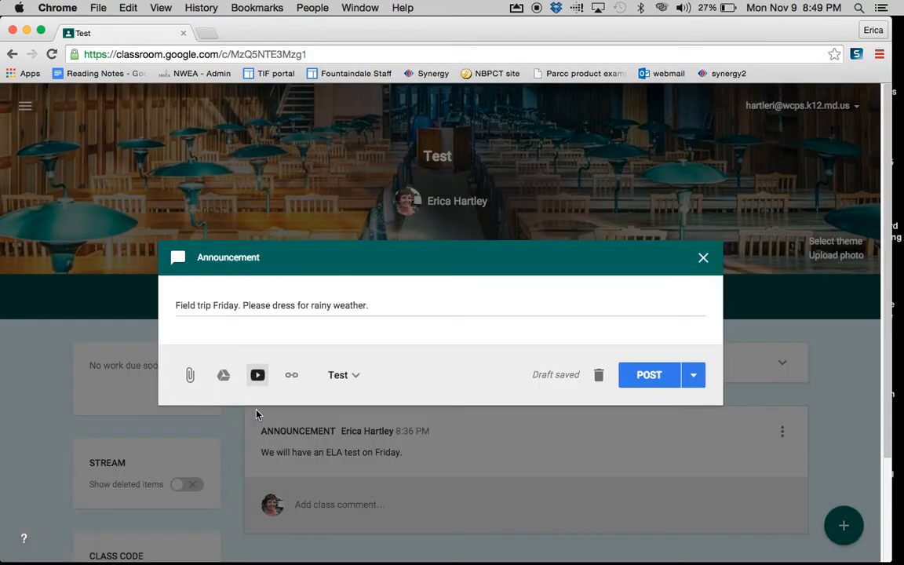
pyautogui.click(292, 373)
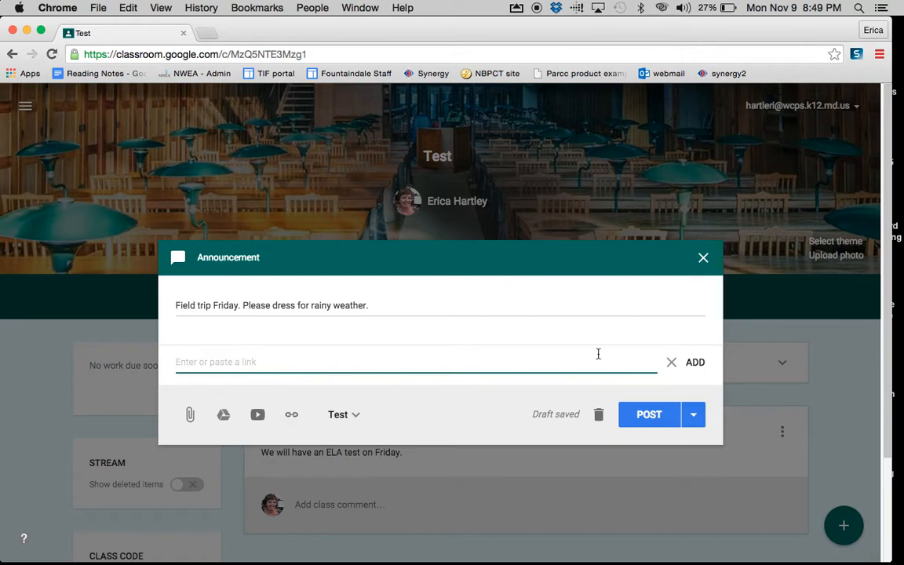
pyautogui.moveTo(471, 383)
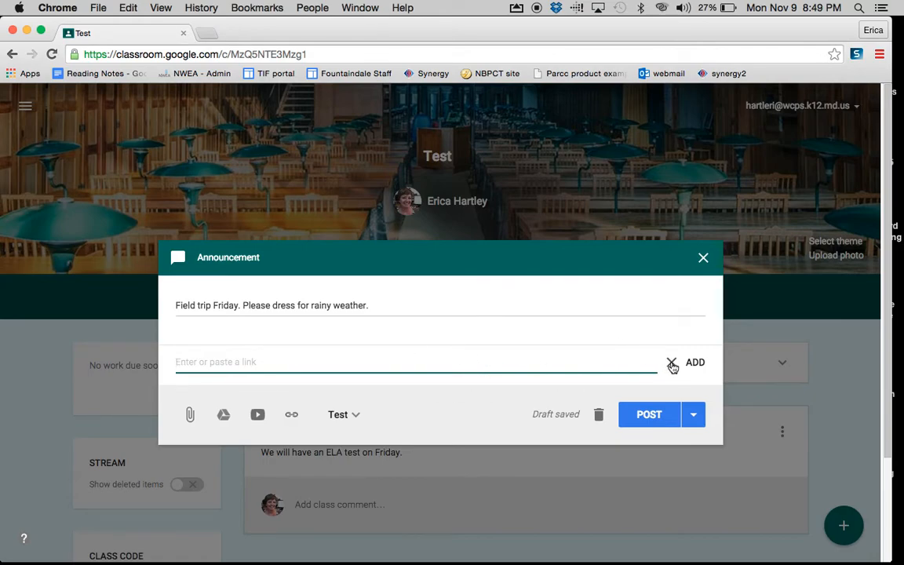
pyautogui.click(672, 361)
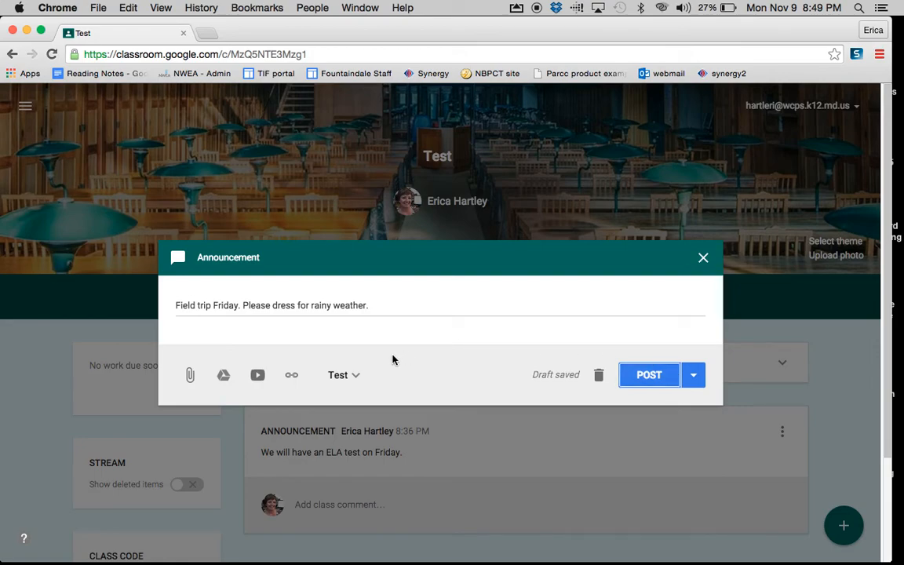
pyautogui.moveTo(358, 383)
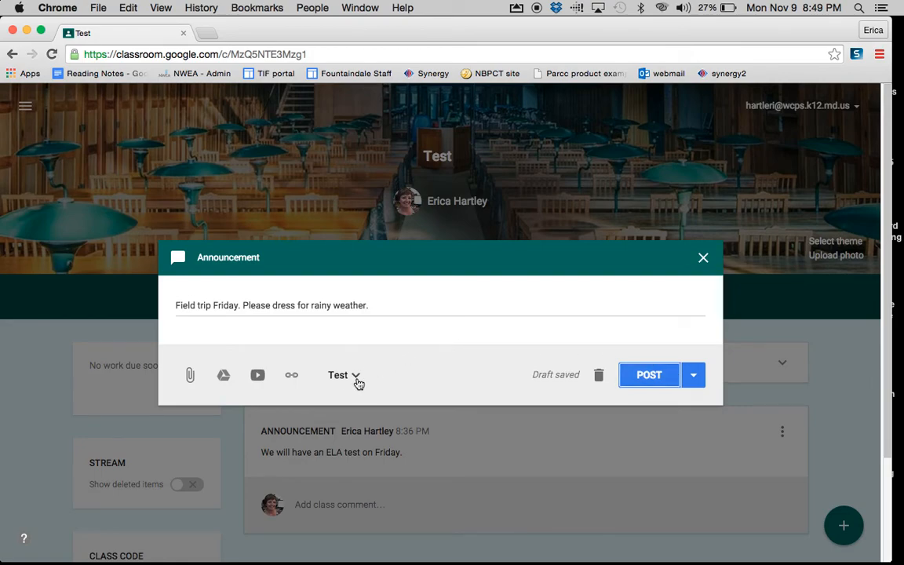
pyautogui.click(344, 374)
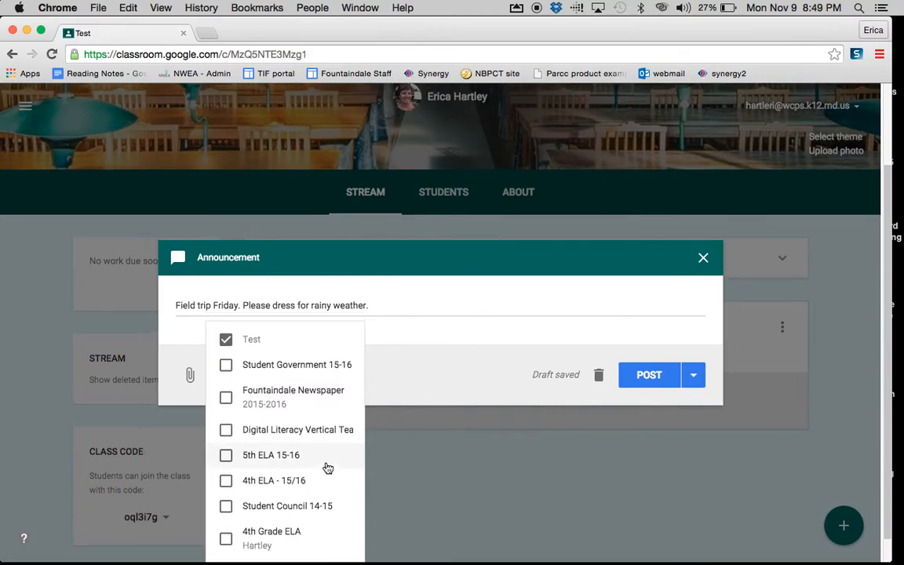
pyautogui.click(226, 456)
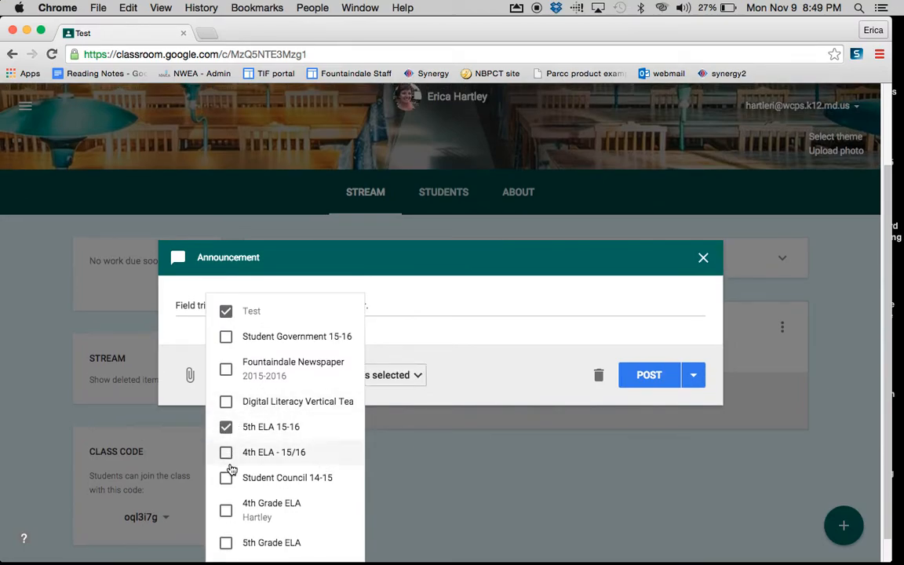
pyautogui.click(227, 477)
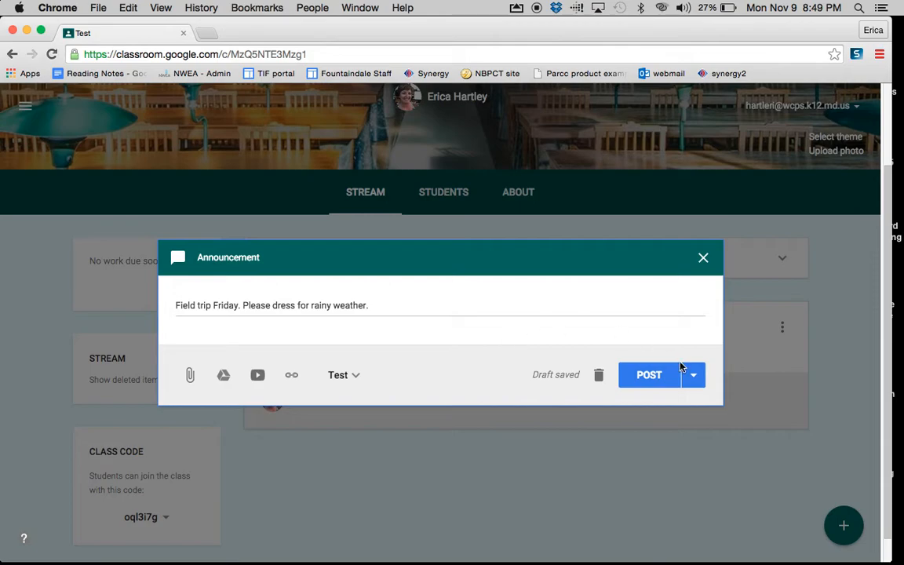
pyautogui.moveTo(652, 396)
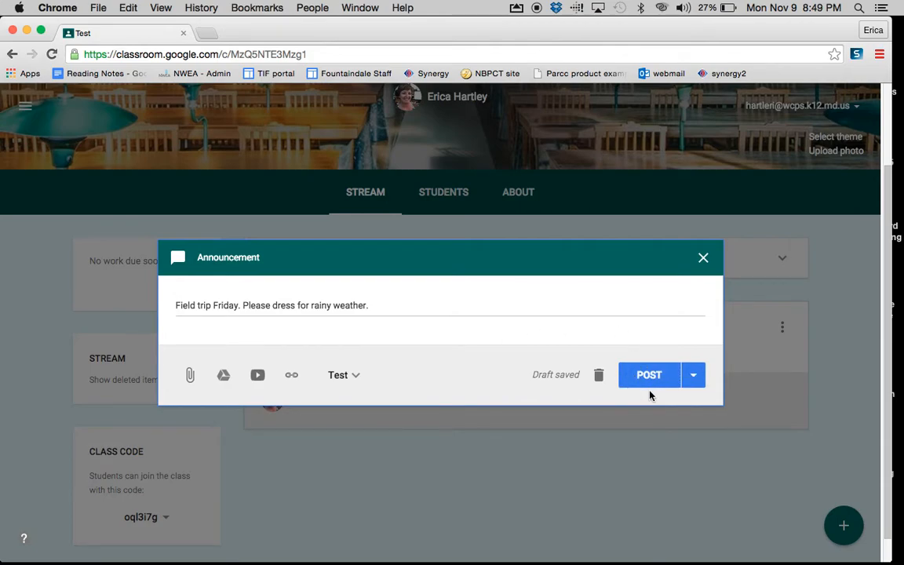
# Step: Review the Post/Save draft choices and publish the announcement to the stream
pyautogui.click(693, 374)
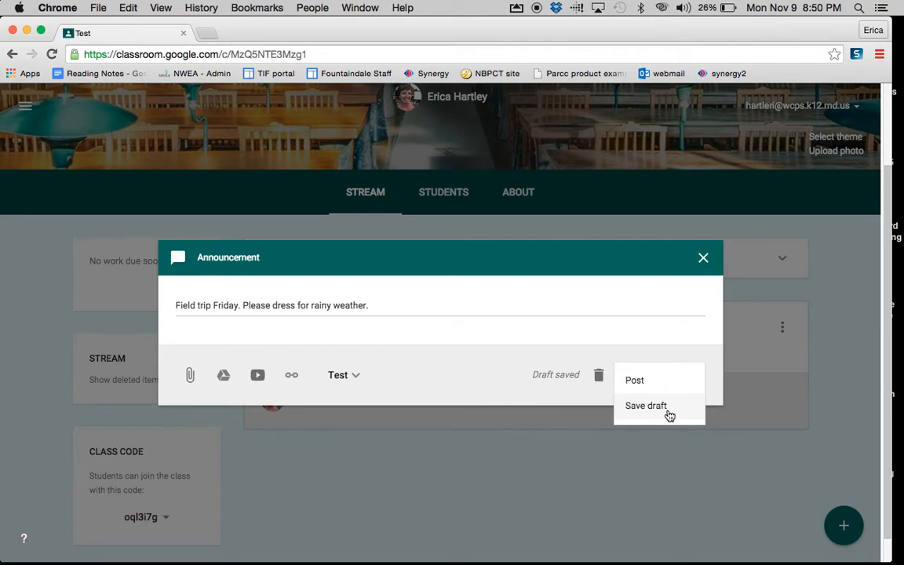
pyautogui.moveTo(672, 411)
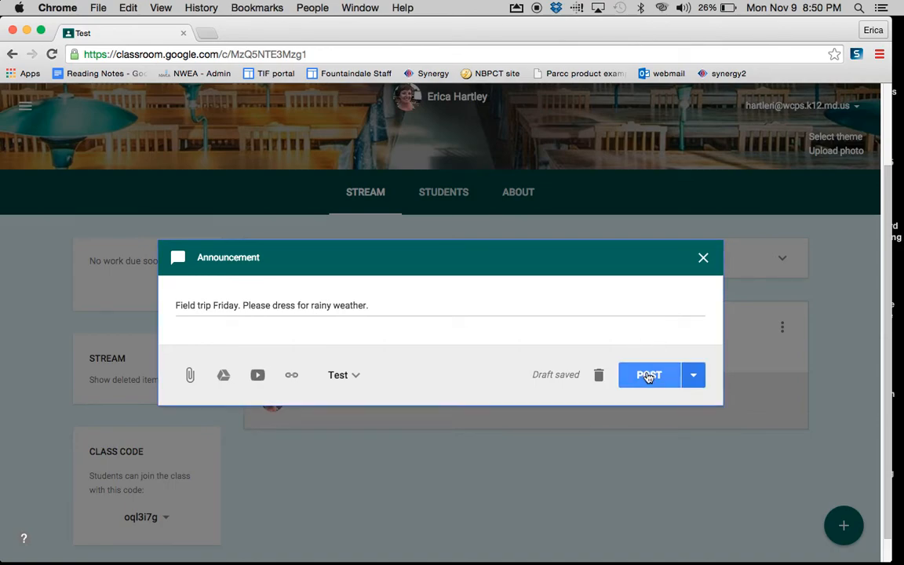
pyautogui.click(650, 374)
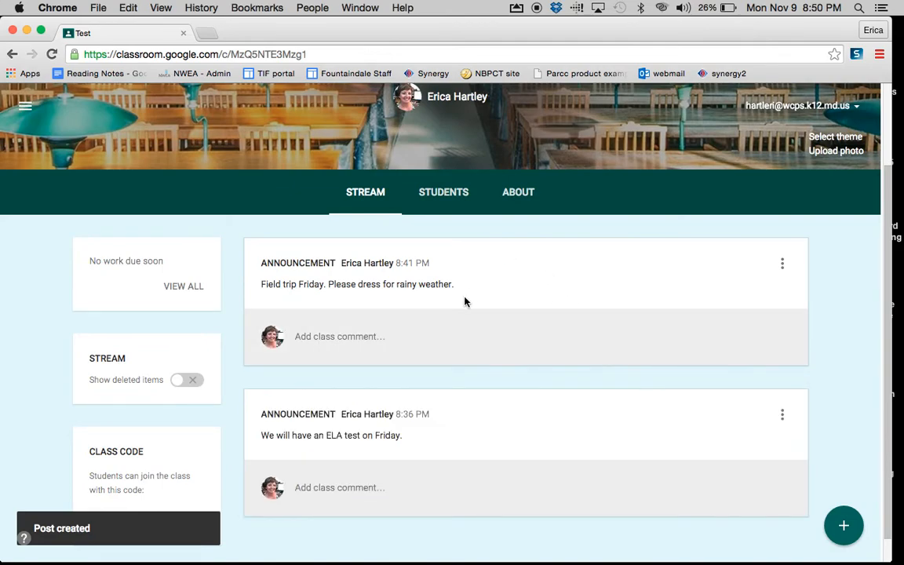
# Step: Focus the class comment box on the new post, then switch to the Students page
pyautogui.click(339, 336)
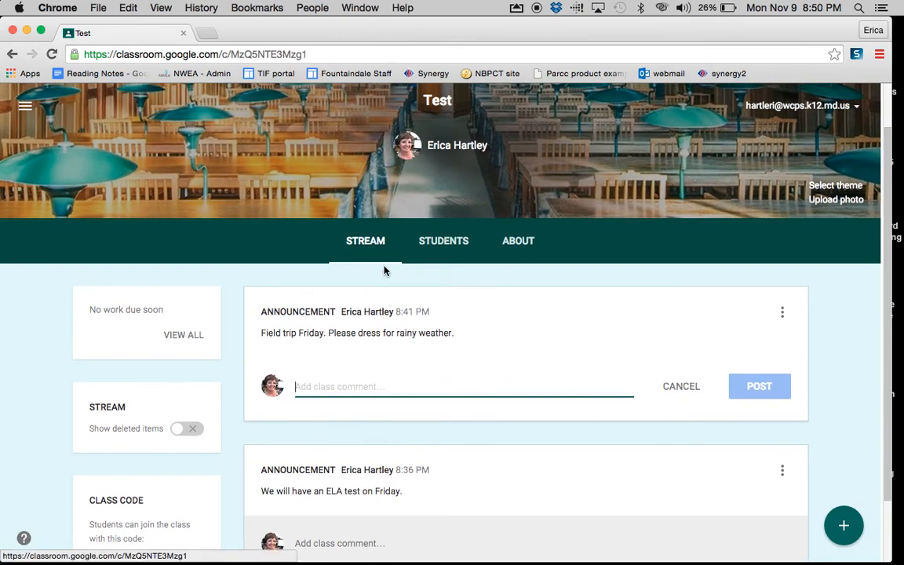
pyautogui.moveTo(443, 241)
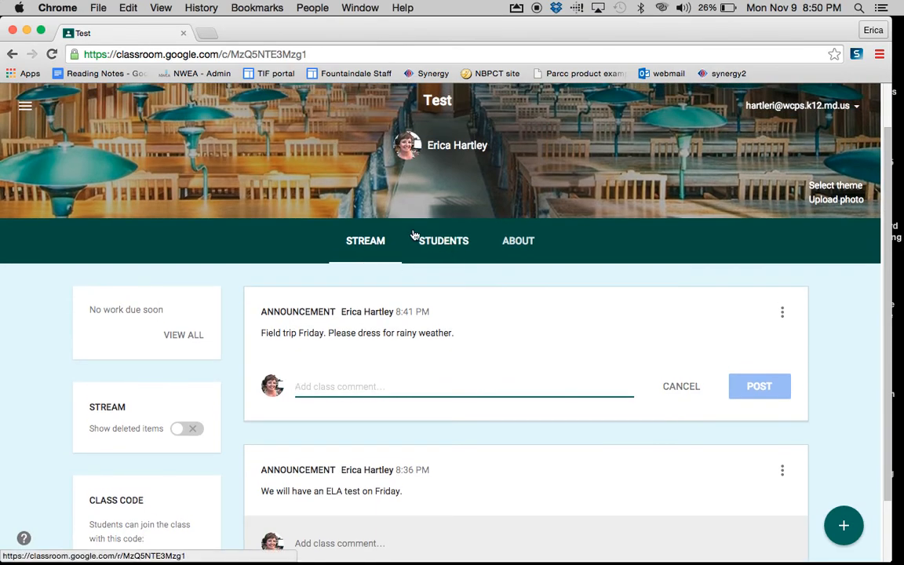
pyautogui.click(443, 241)
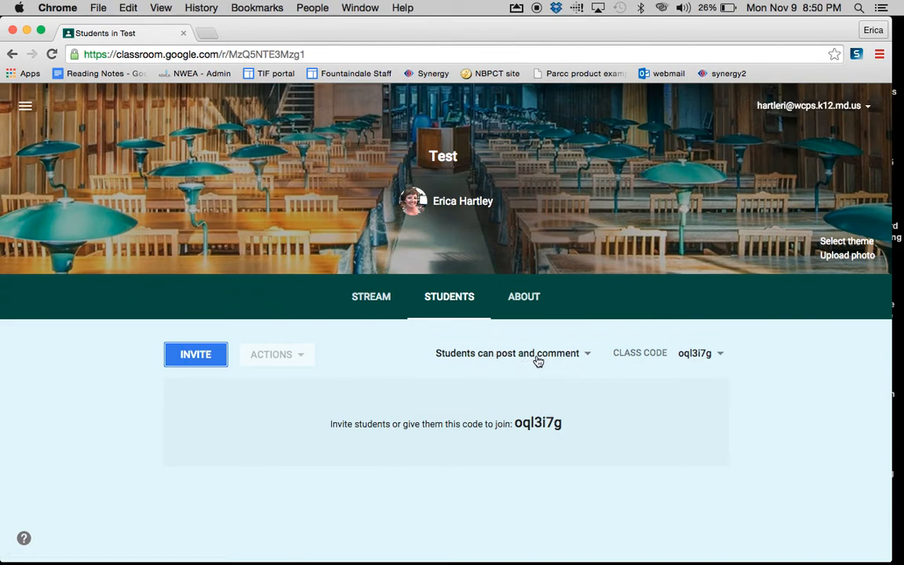
# Step: Check the 'Students can post and comment' permission, return to Stream and expand the + menu
pyautogui.click(508, 352)
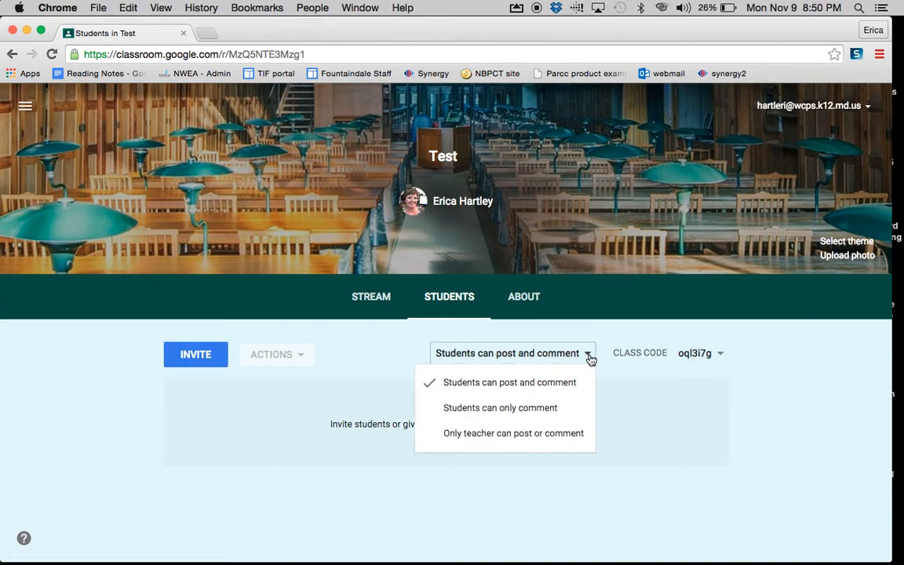
pyautogui.moveTo(500, 408)
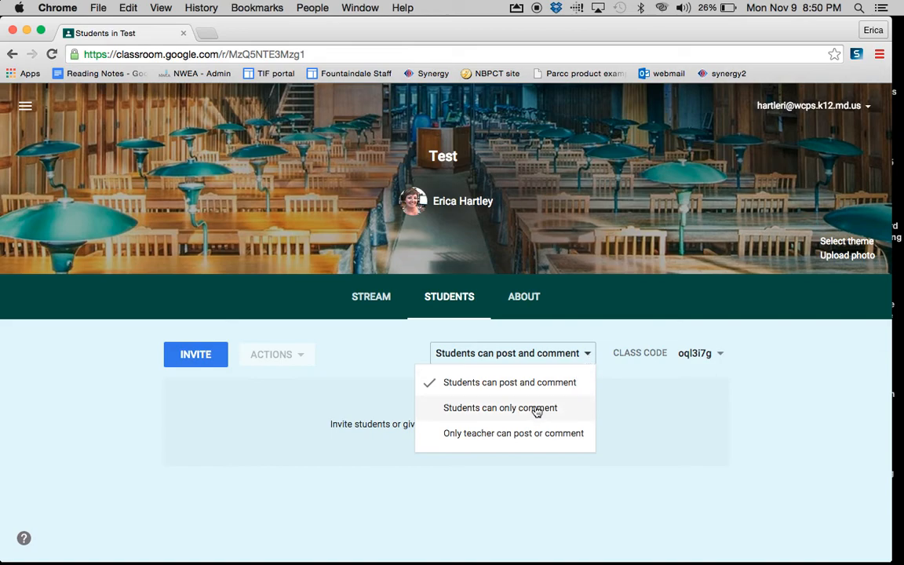
pyautogui.moveTo(537, 443)
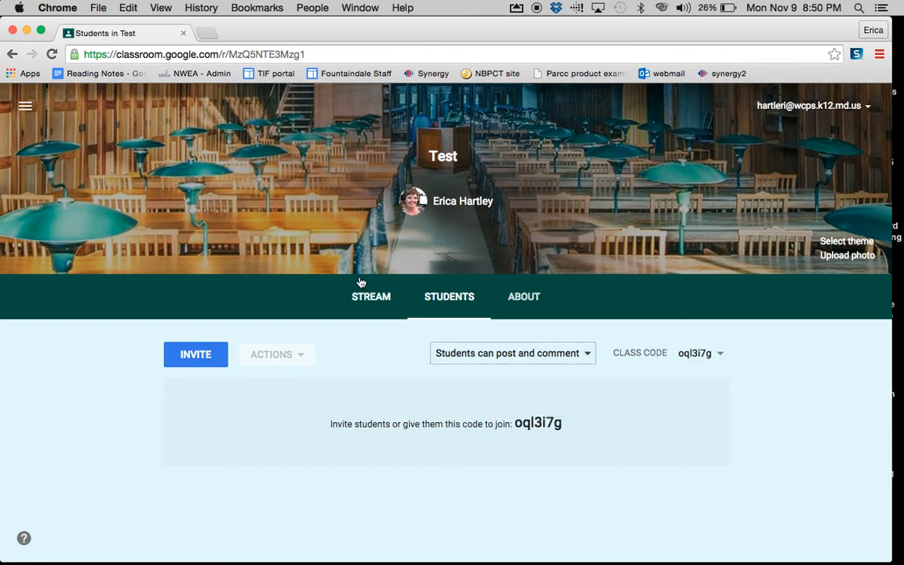
pyautogui.click(371, 296)
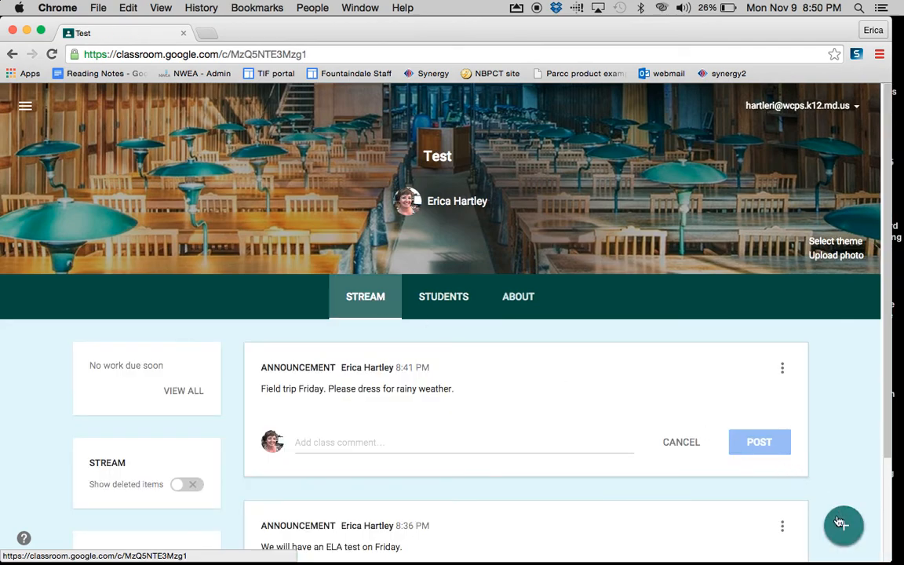
pyautogui.click(844, 524)
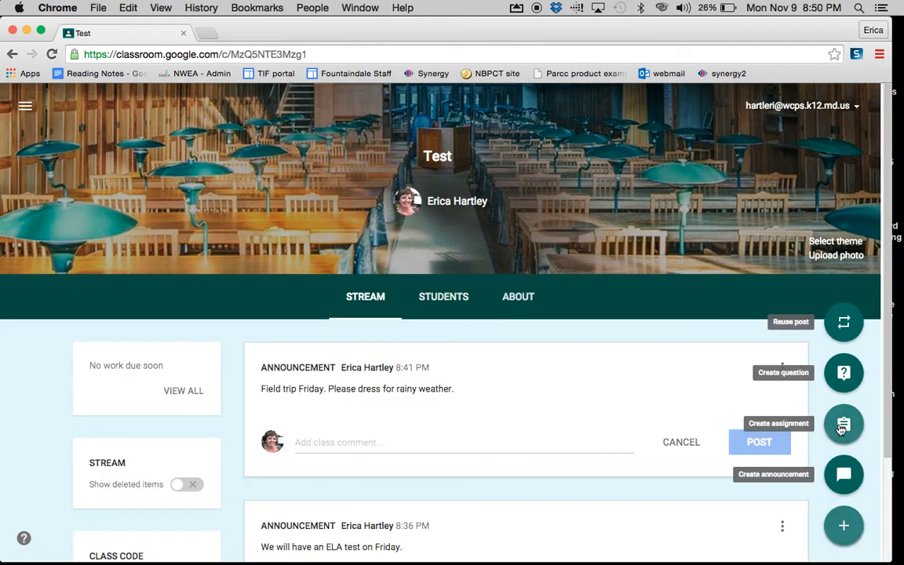